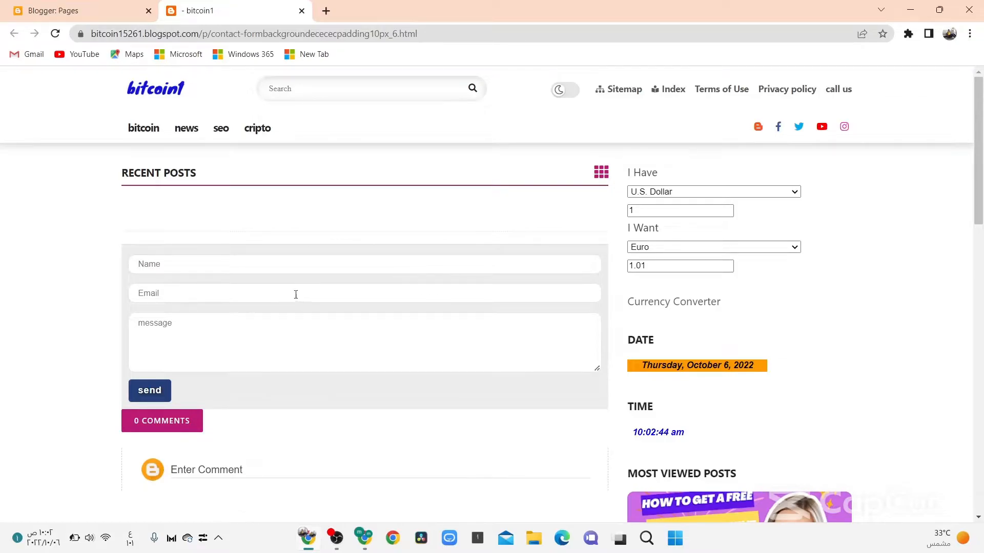
pyautogui.moveTo(343, 308)
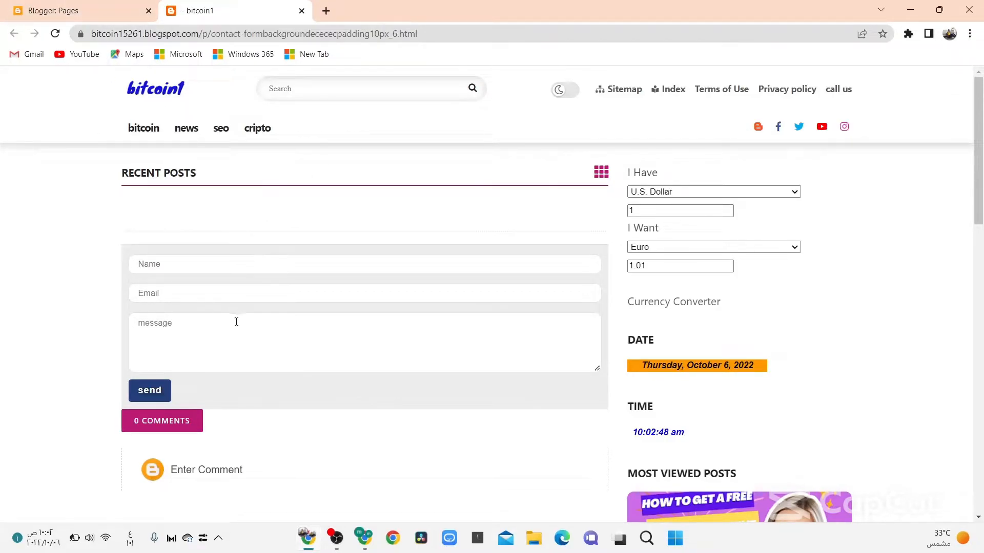
# Start a new Blogger page and paste the contact-form HTML and script into its body
pyautogui.click(363, 264)
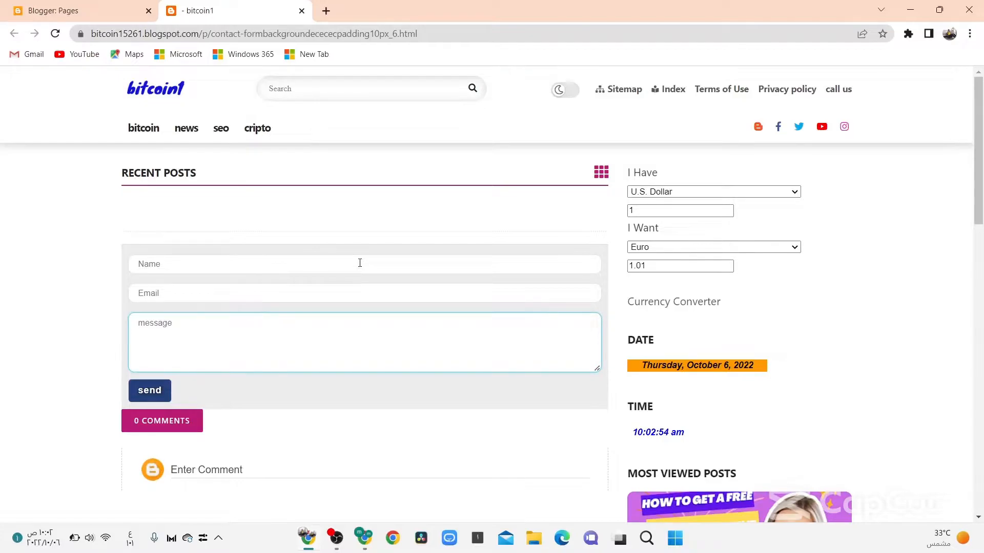
pyautogui.moveTo(355, 237)
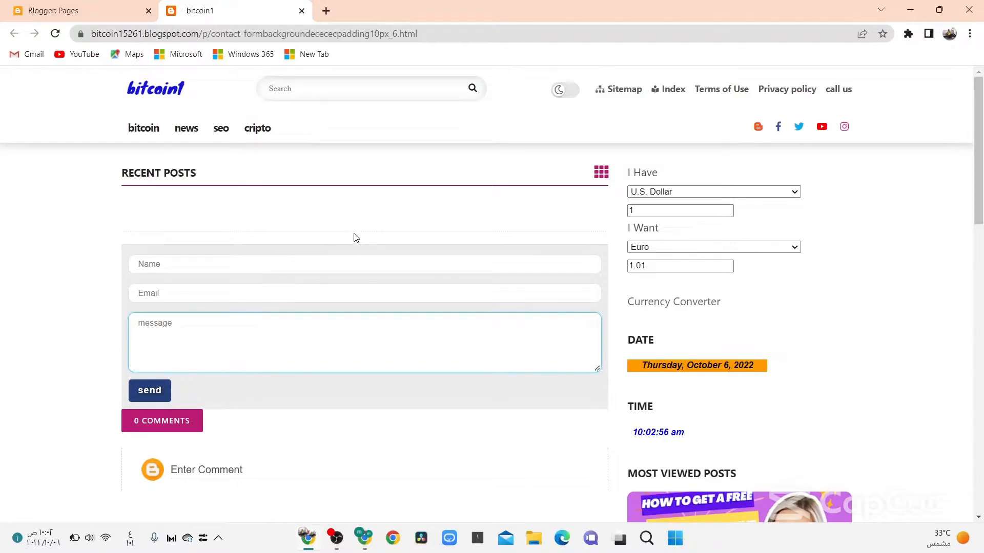
pyautogui.moveTo(393, 258)
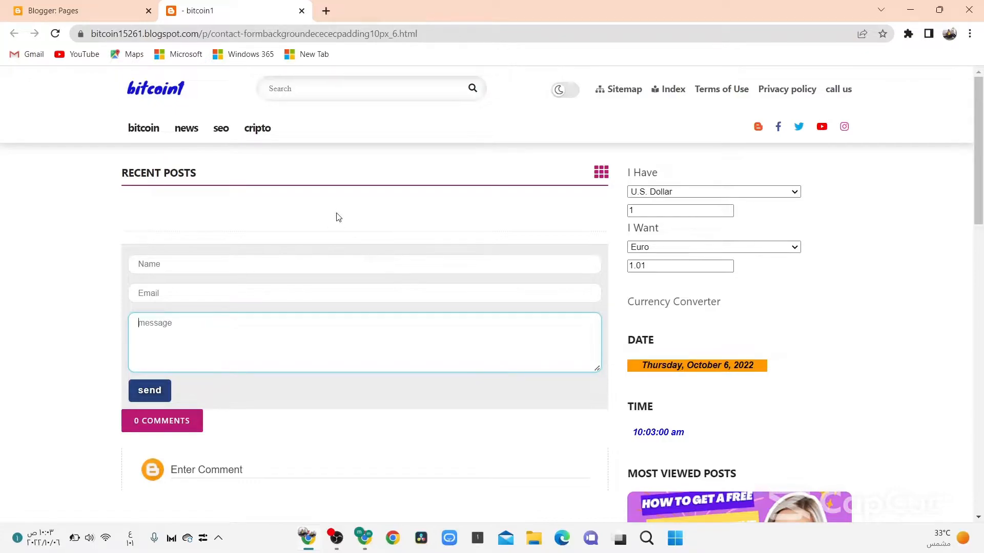
pyautogui.click(75, 10)
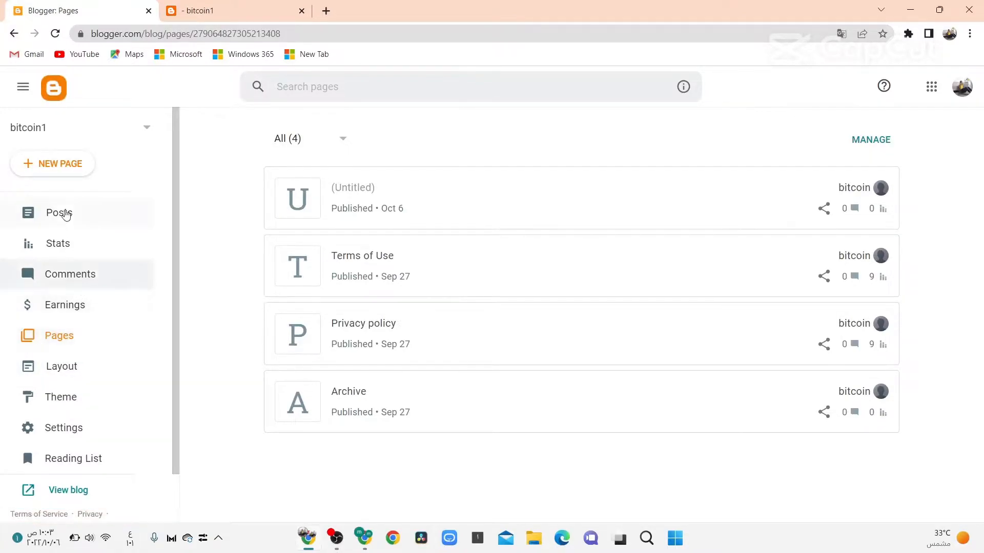
pyautogui.click(52, 164)
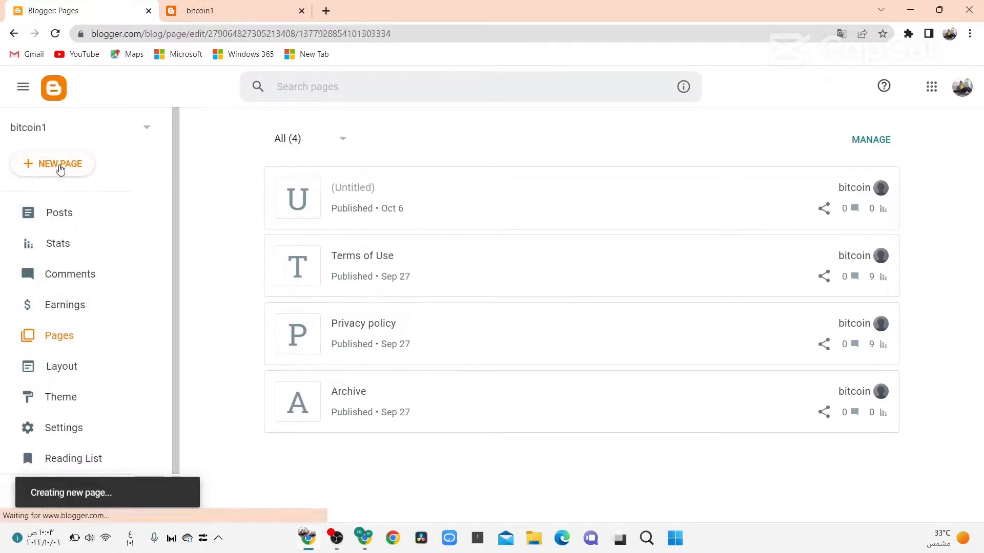
pyautogui.click(53, 164)
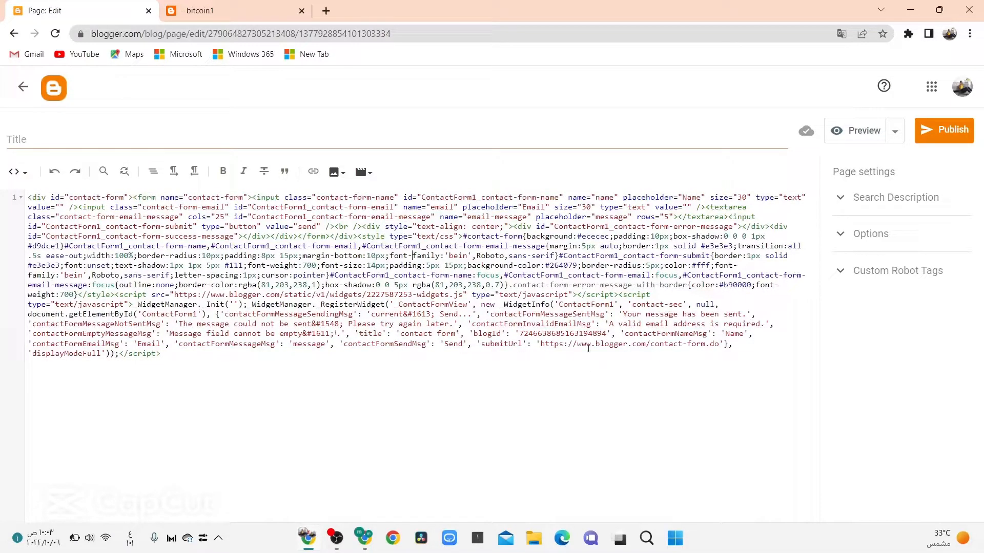
pyautogui.doubleClick(564, 333)
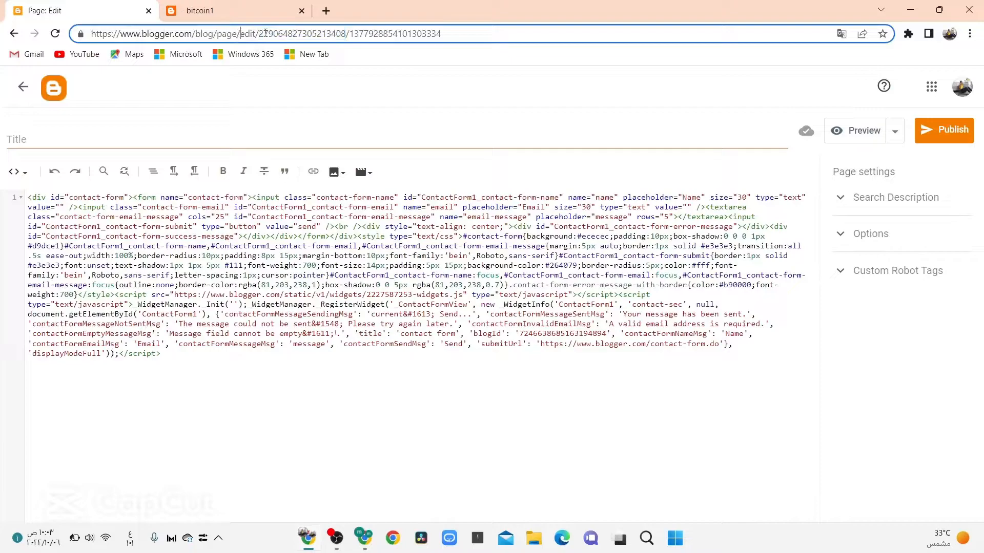
pyautogui.doubleClick(396, 34)
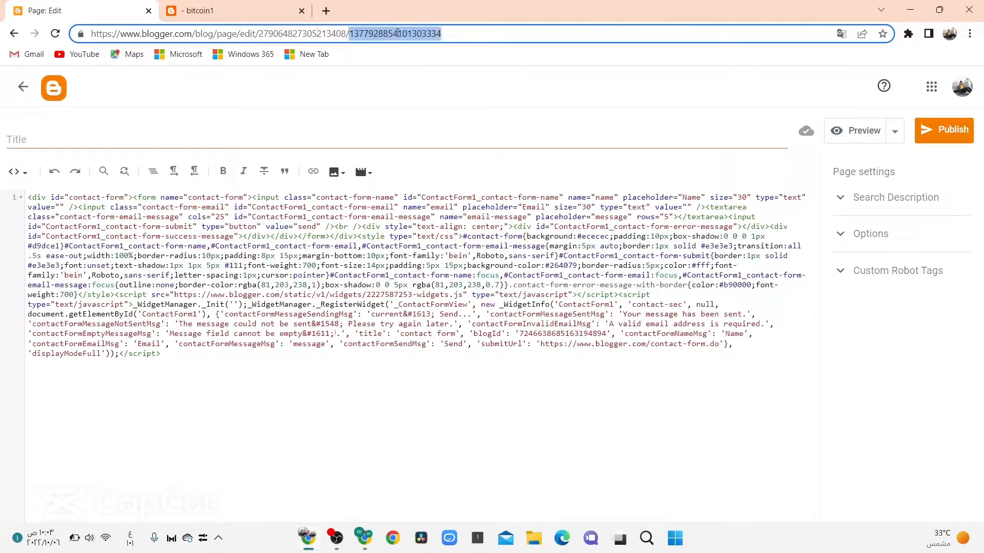
pyautogui.doubleClick(295, 34)
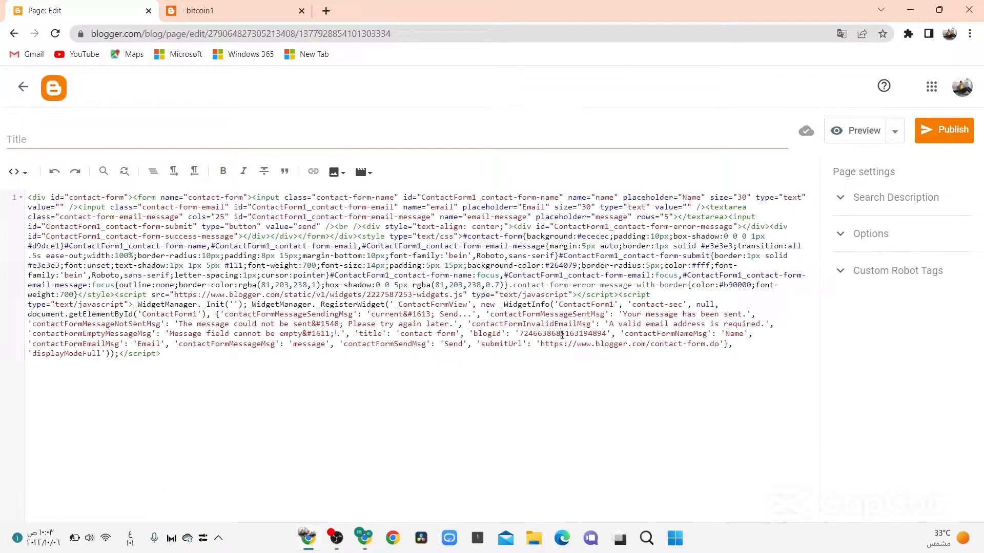
pyautogui.doubleClick(562, 334)
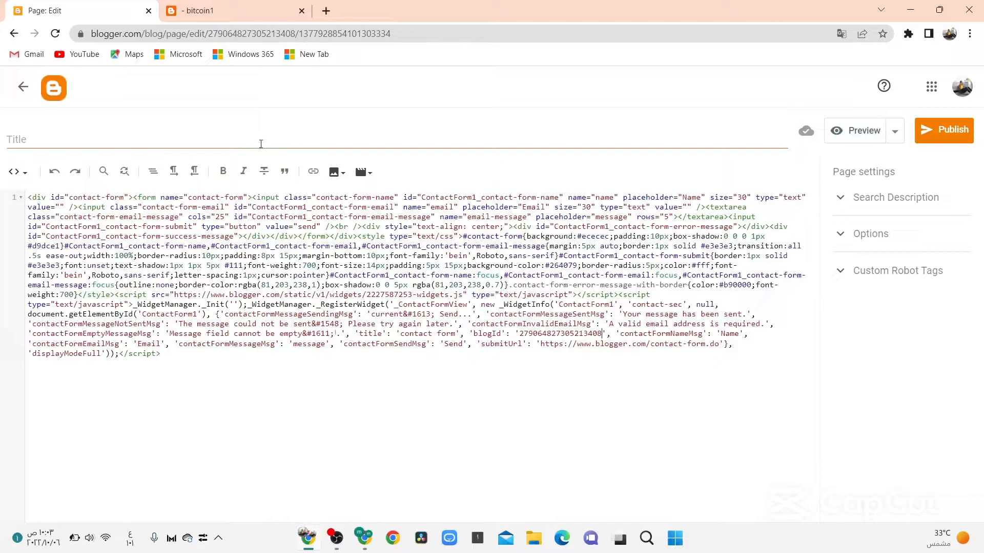
# Enter 'call us' as the new page's title
pyautogui.click(259, 139)
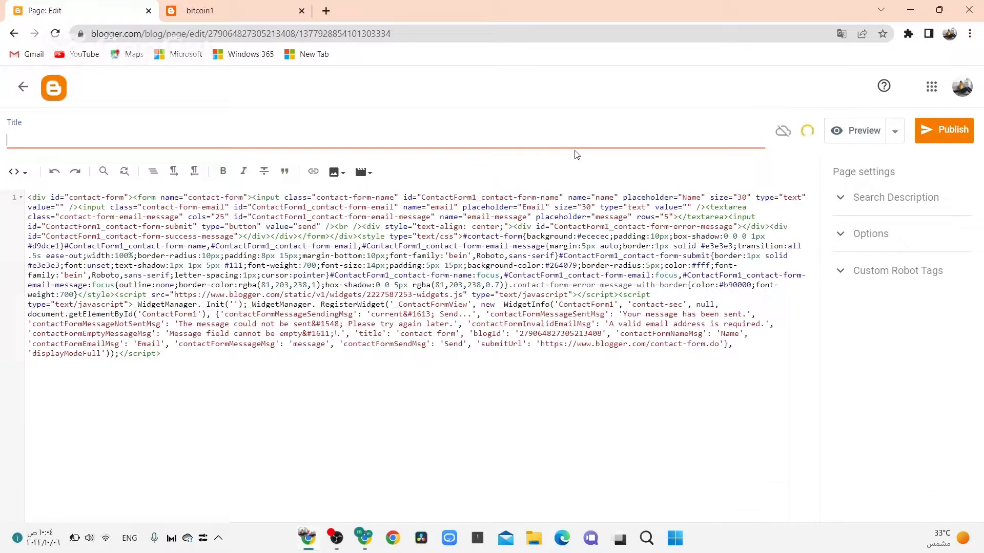
pyautogui.write('call')
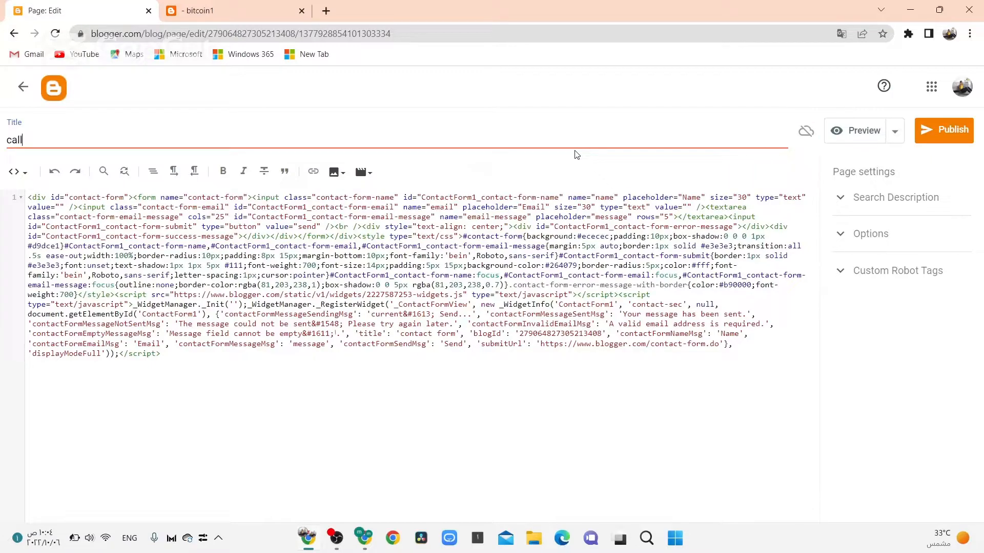
pyautogui.write('u')
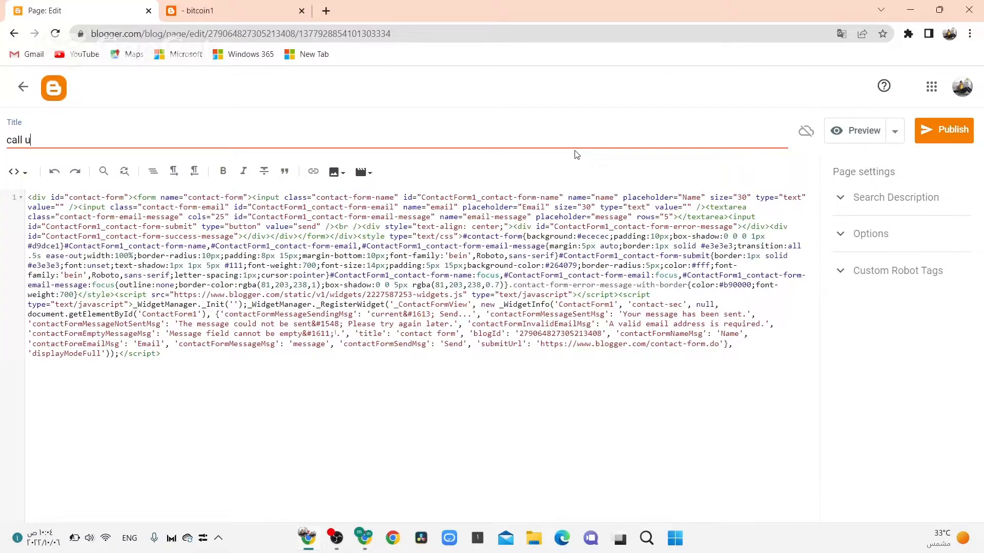
pyautogui.write('s')
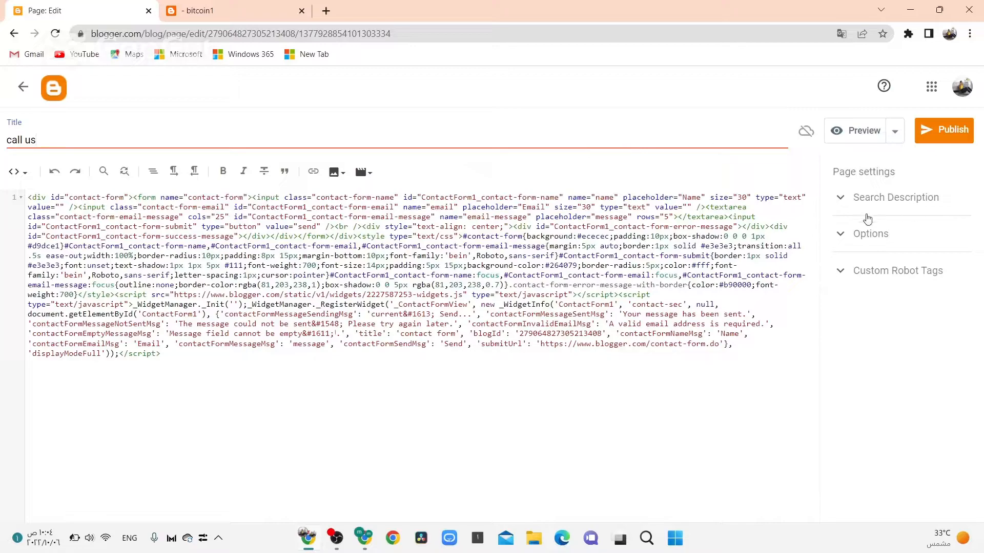
# Set comments to 'Do not allow, show existing' and mark the page noindex in Custom Robot Tags
pyautogui.click(870, 234)
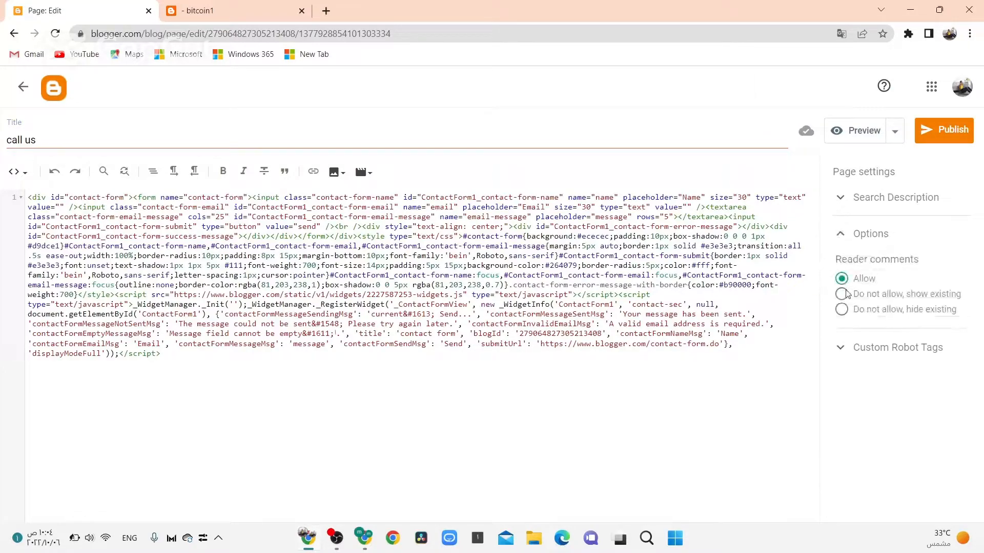
pyautogui.click(842, 294)
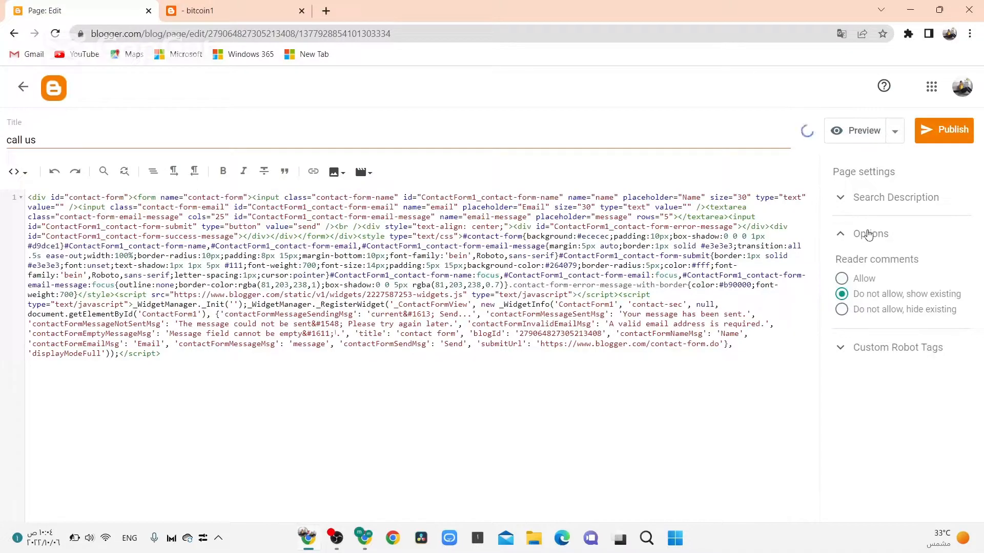
pyautogui.click(870, 234)
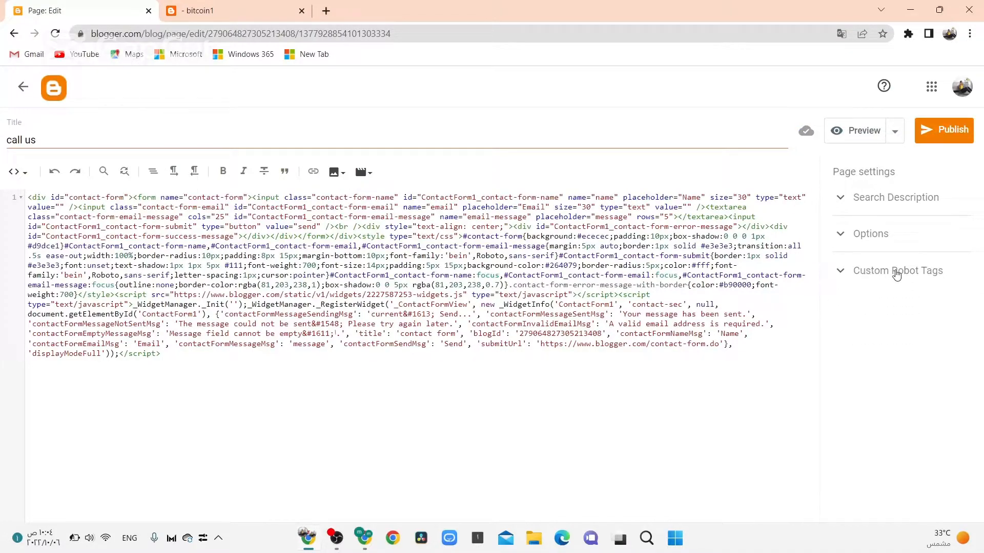
pyautogui.click(898, 270)
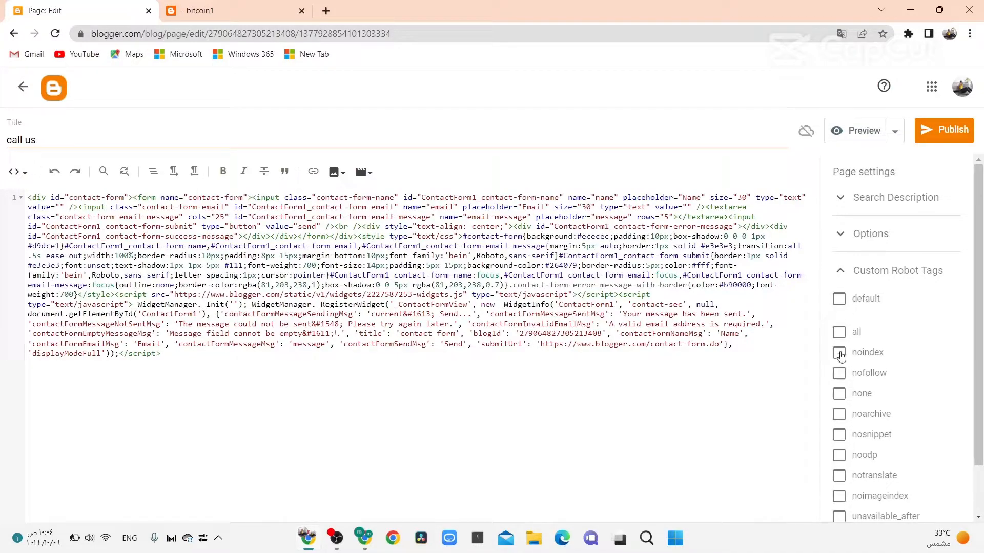
pyautogui.click(839, 352)
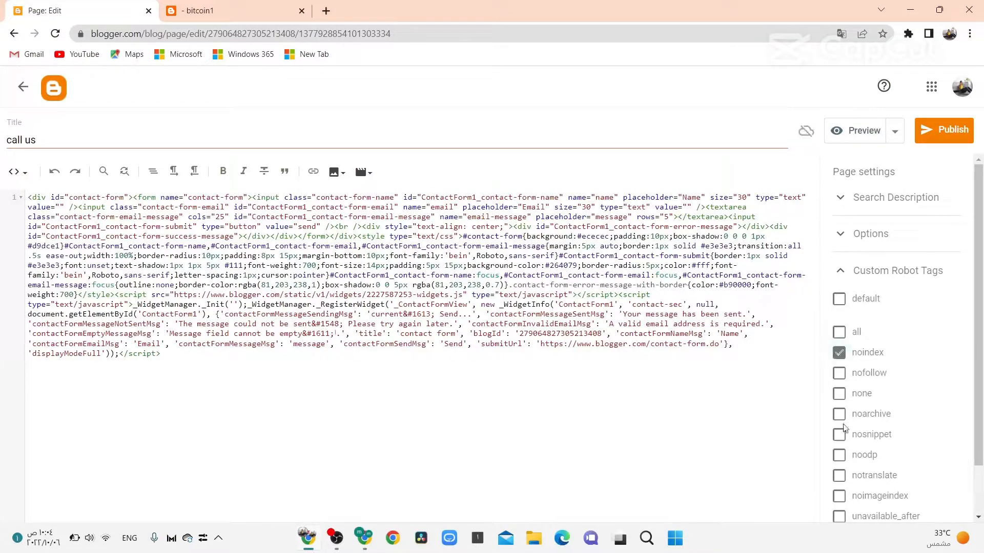
pyautogui.click(840, 455)
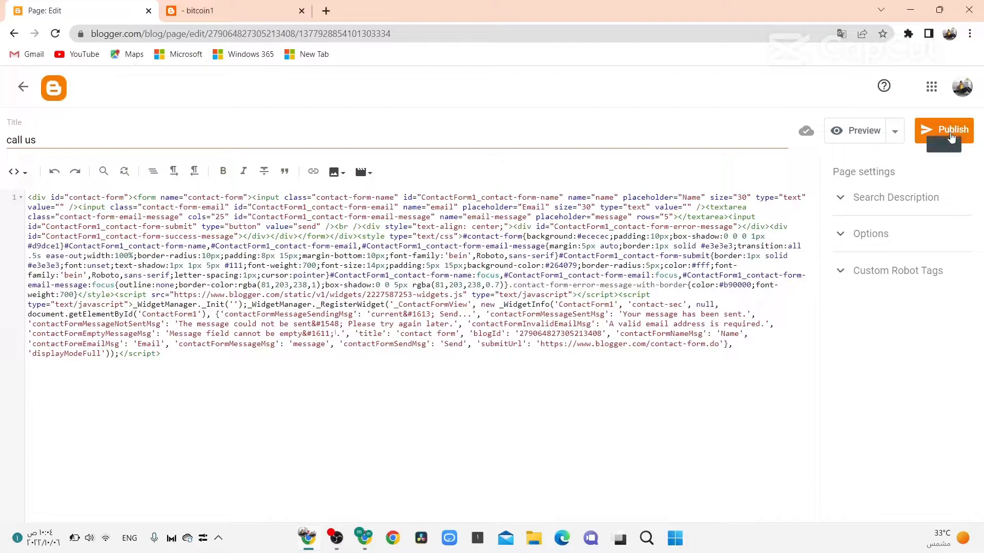
# Publish the call us page and view it on the live blog
pyautogui.click(945, 130)
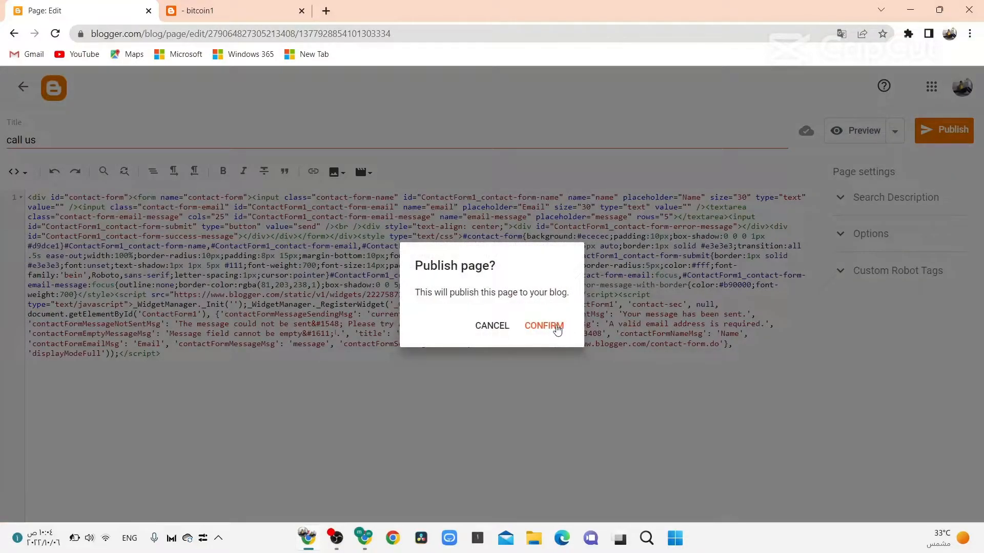
pyautogui.click(544, 326)
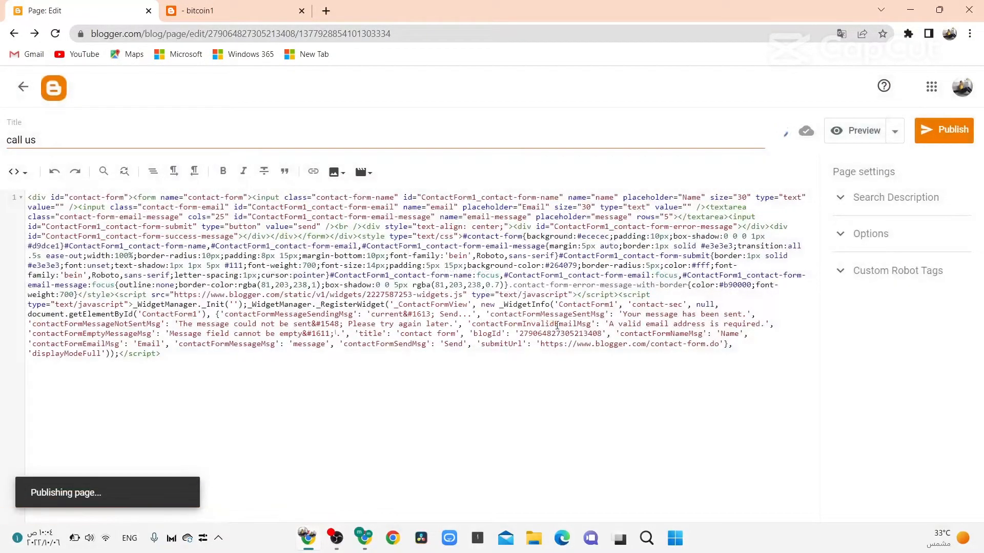
pyautogui.click(943, 130)
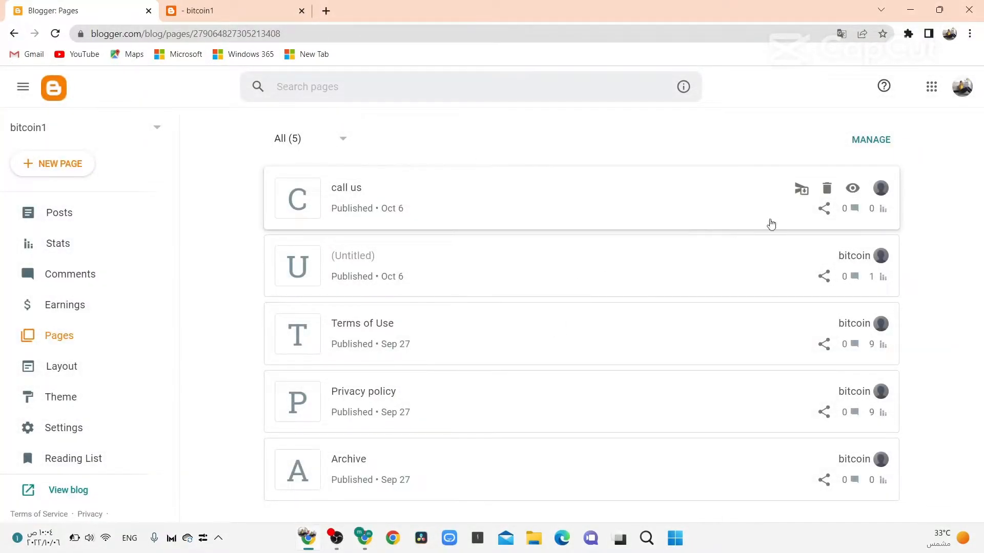
pyautogui.moveTo(852, 189)
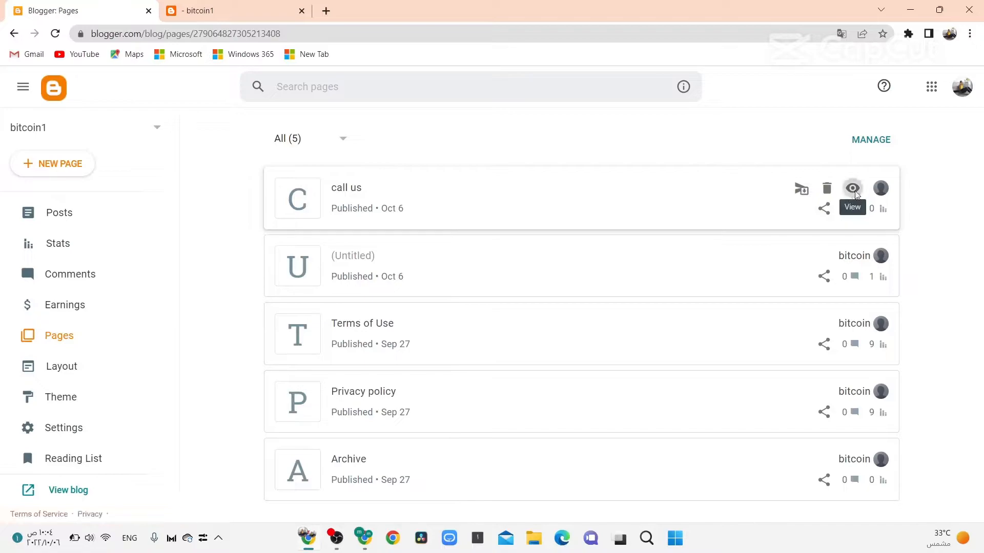
pyautogui.click(852, 189)
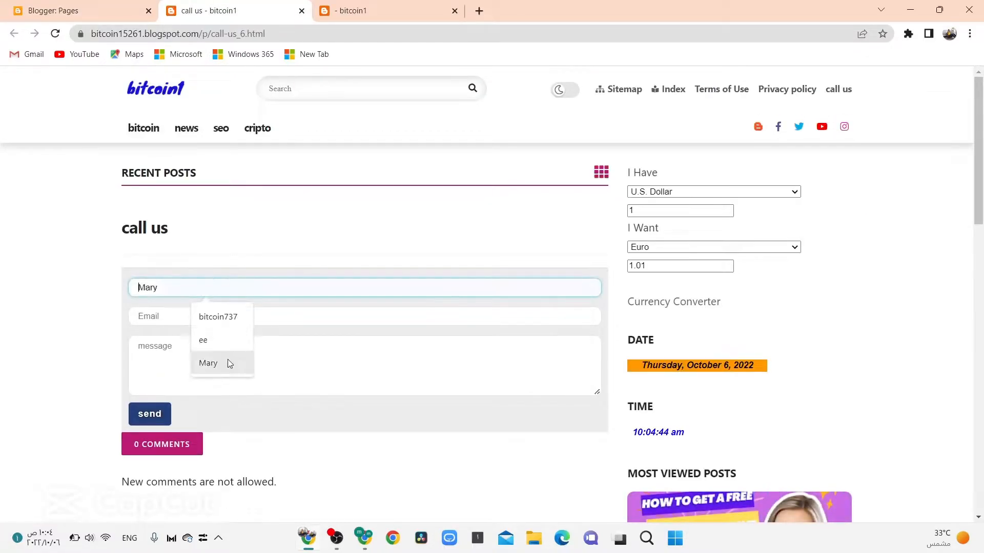
# Fill the saved email and message 'hi' and send the test message through the live form
pyautogui.click(363, 316)
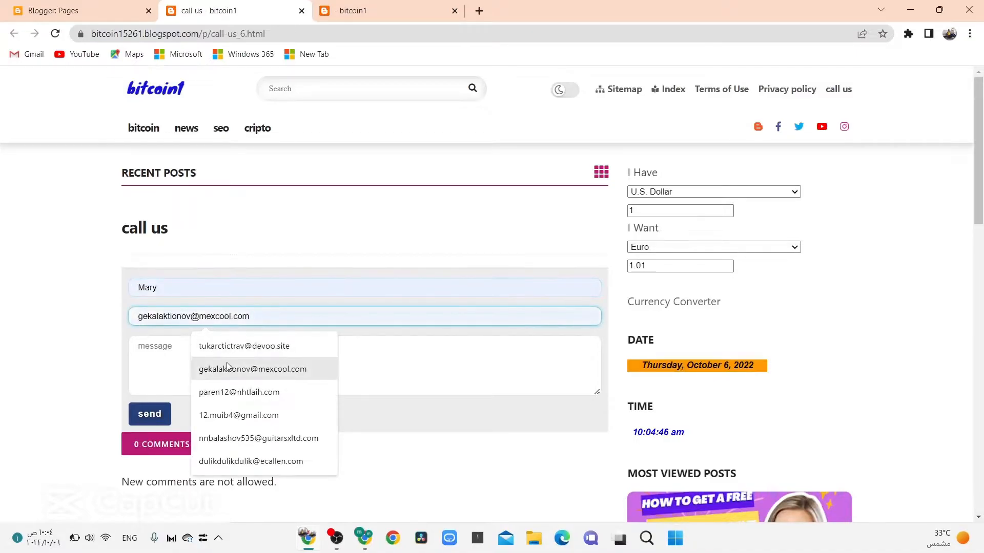
pyautogui.write('h')
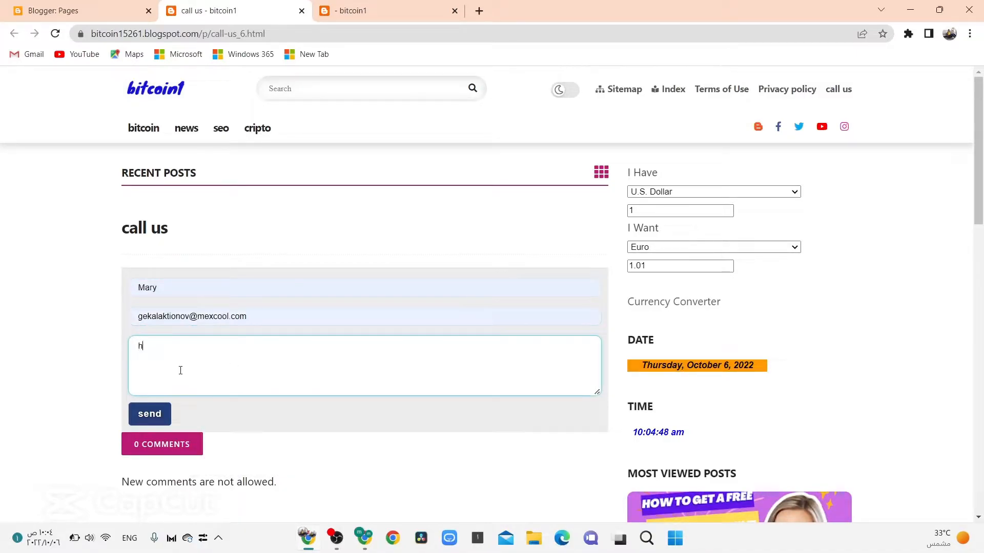
pyautogui.click(149, 413)
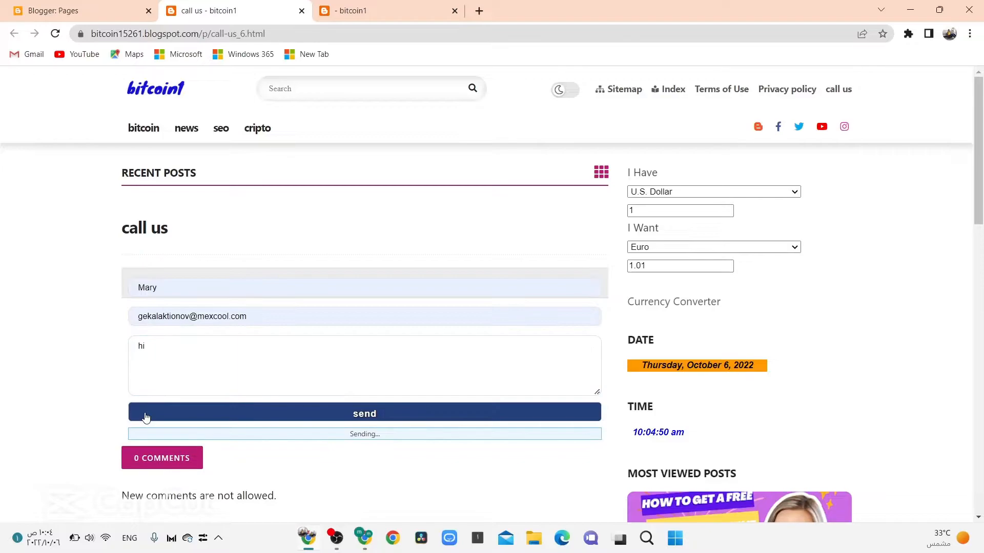
pyautogui.scroll(-3)
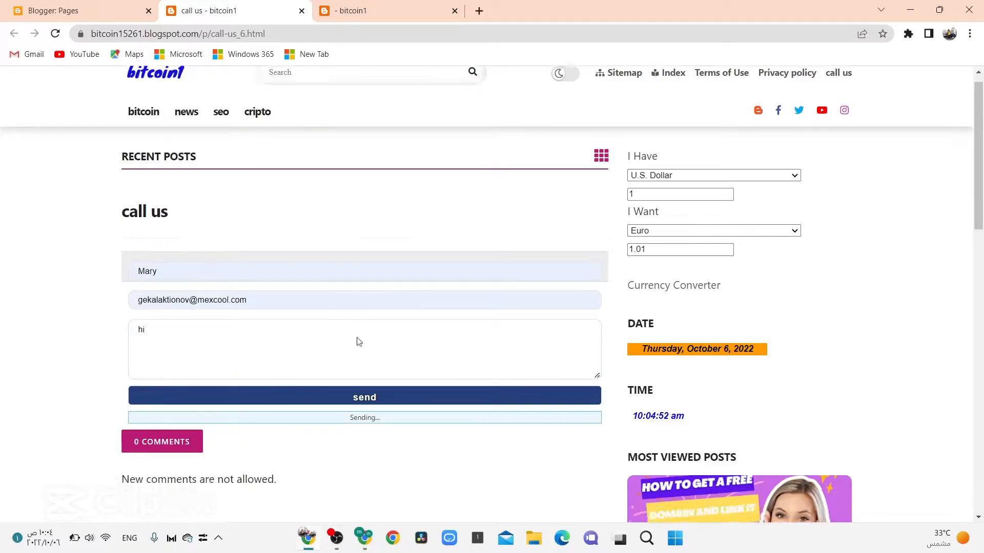
pyautogui.scroll(-3)
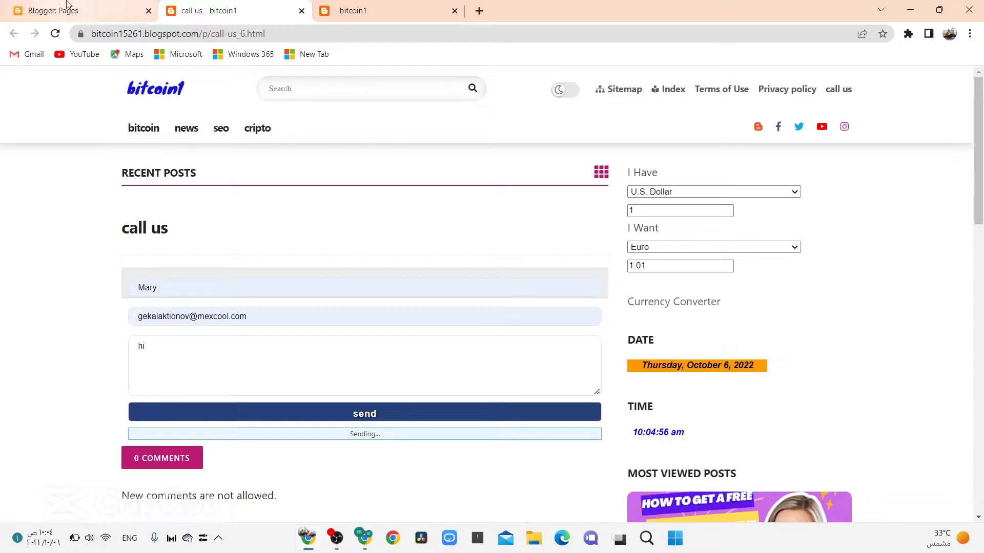
pyautogui.click(75, 11)
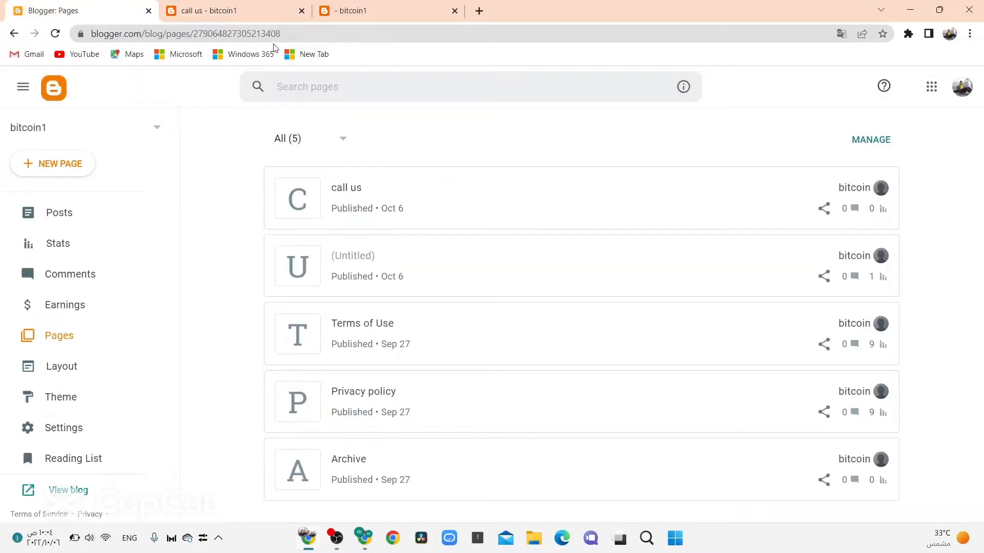
pyautogui.click(219, 10)
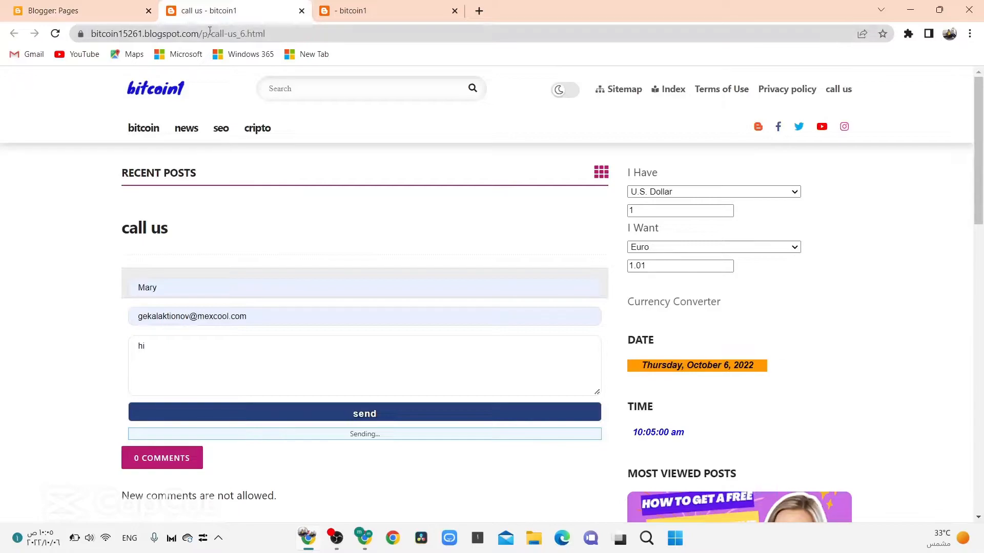
# Copy the live call us page address and show the blog's gadget layout
pyautogui.rightClick(175, 34)
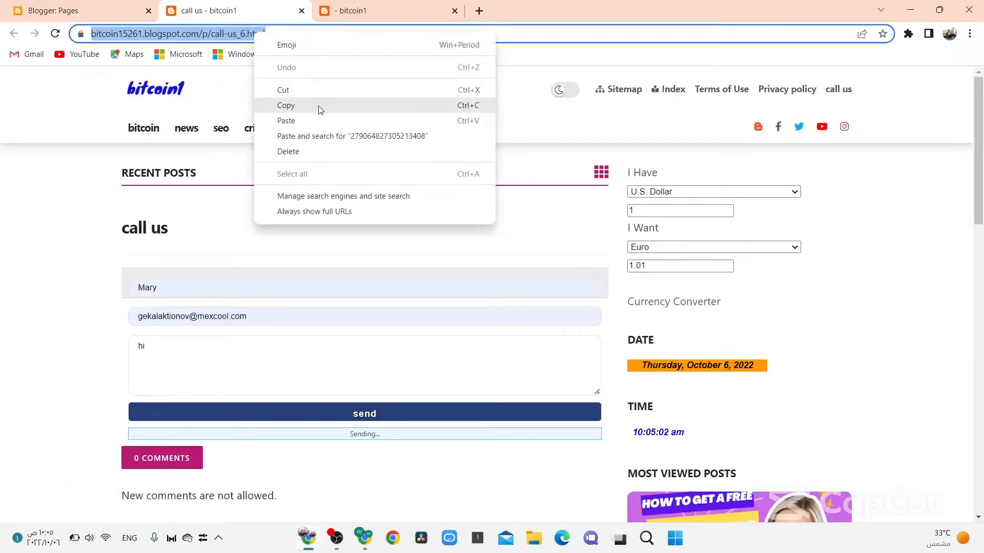
pyautogui.click(79, 10)
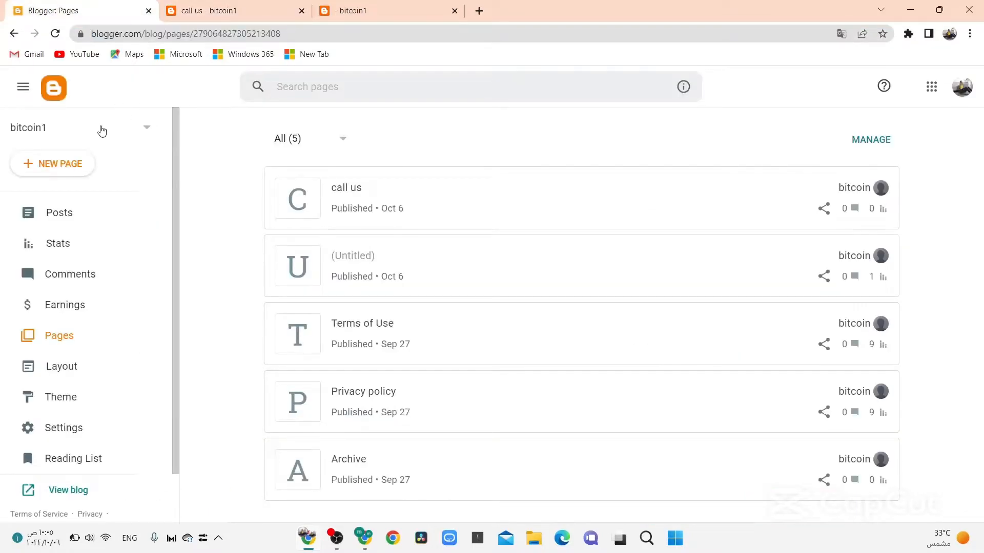
pyautogui.moveTo(58, 244)
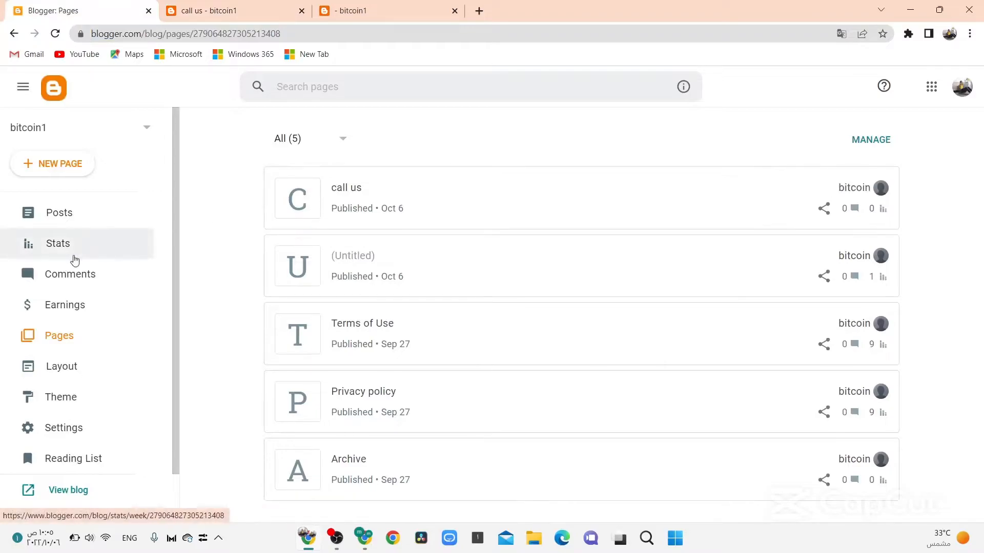
pyautogui.click(61, 365)
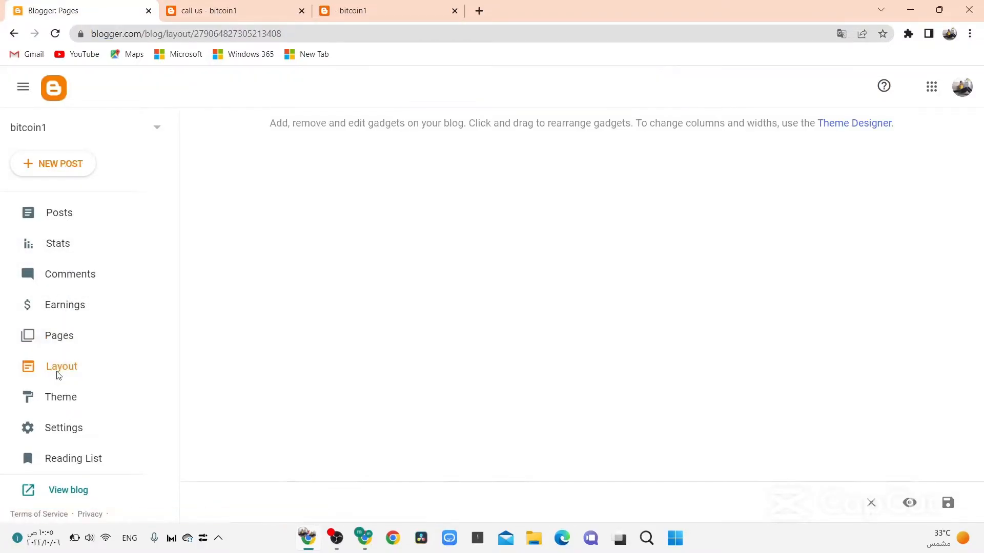
pyautogui.click(60, 366)
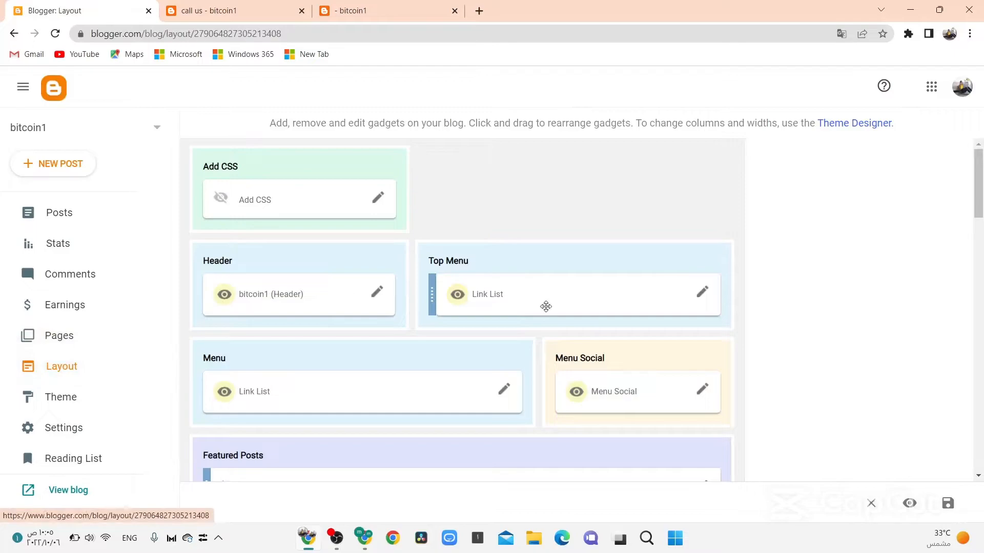
pyautogui.scroll(-3)
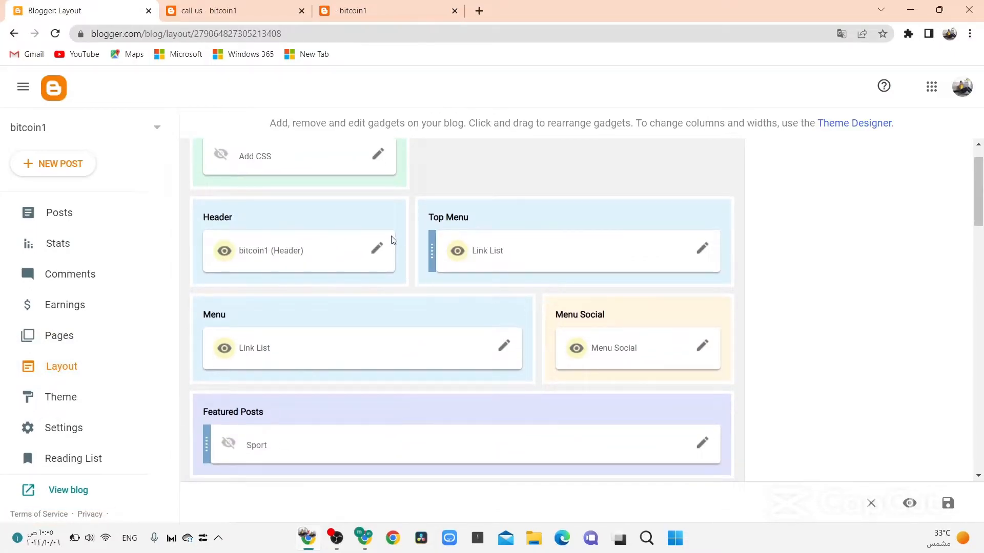
pyautogui.moveTo(708, 259)
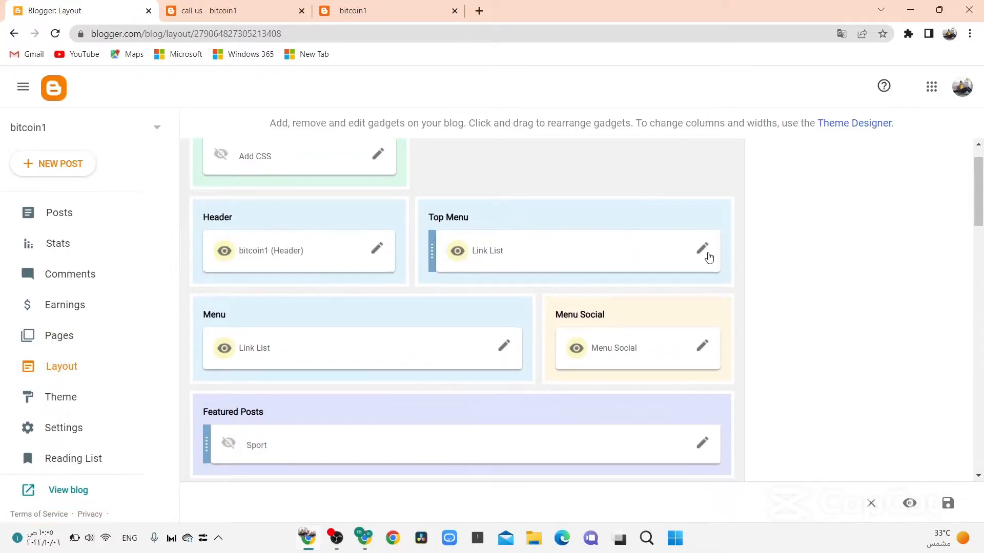
# Edit the Top Menu's call us item to point at /p/call-us_6.html and save
pyautogui.click(703, 250)
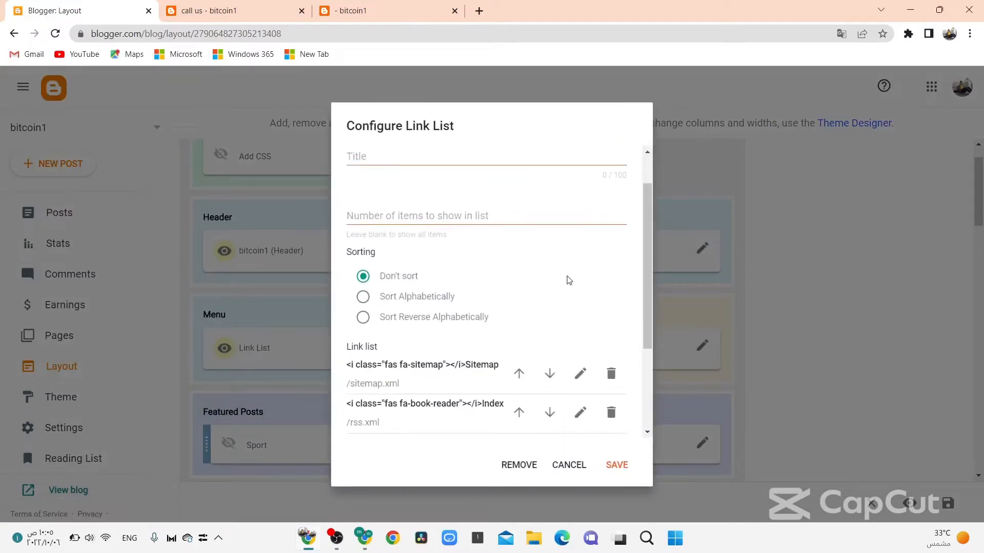
pyautogui.scroll(-3)
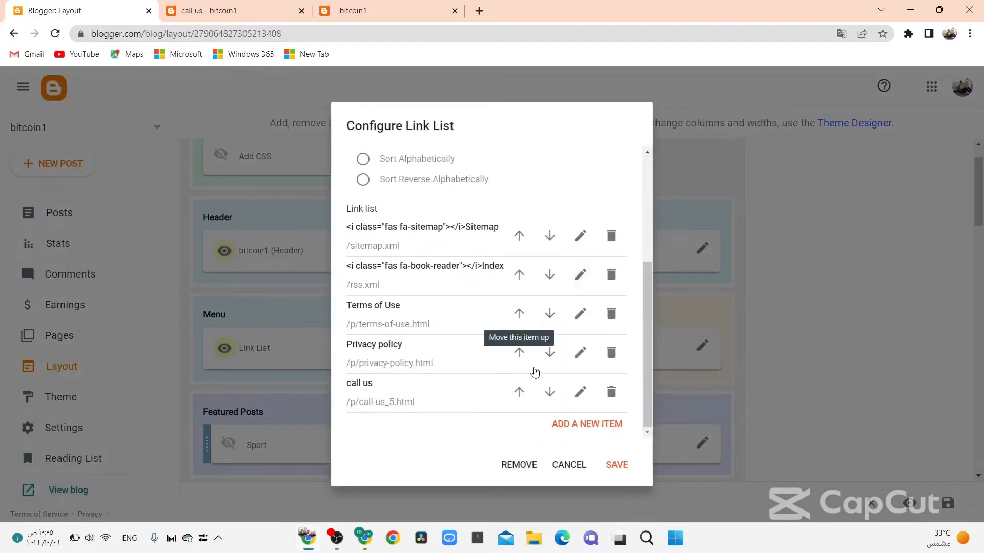
pyautogui.moveTo(578, 393)
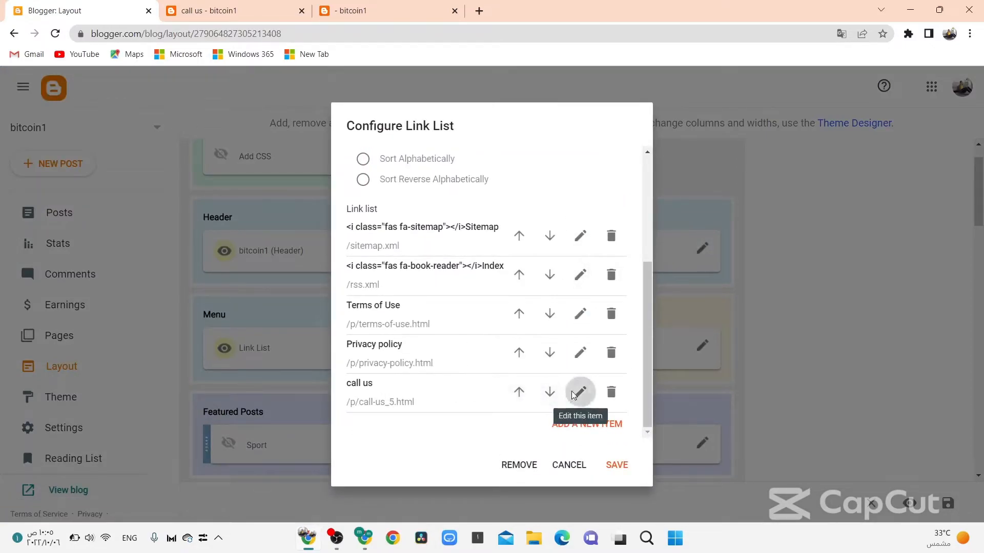
pyautogui.click(578, 391)
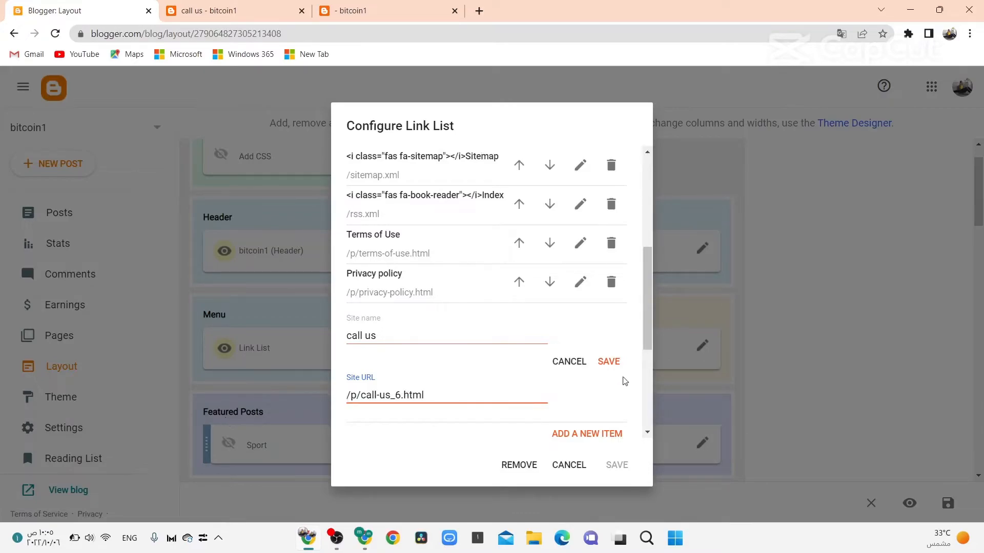
pyautogui.click(607, 362)
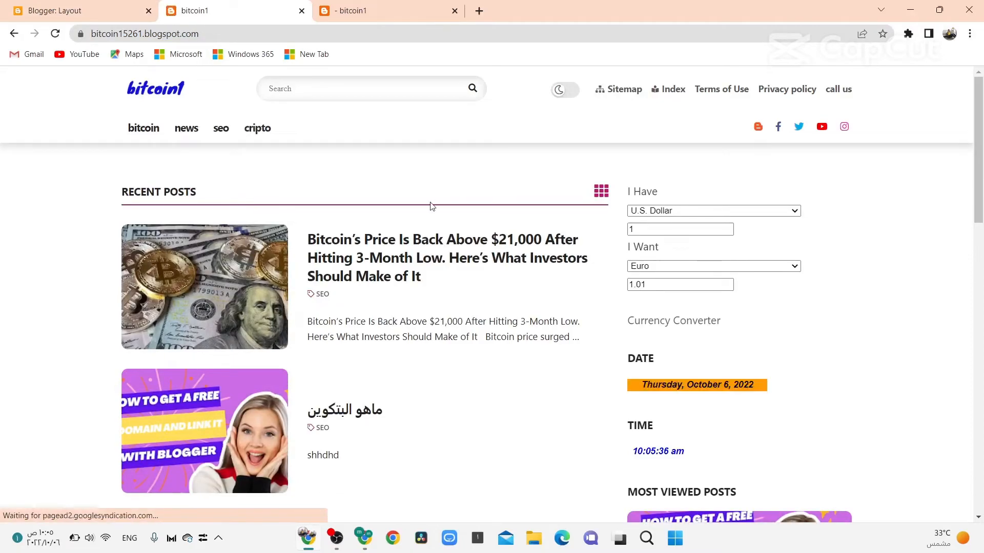
pyautogui.scroll(-3)
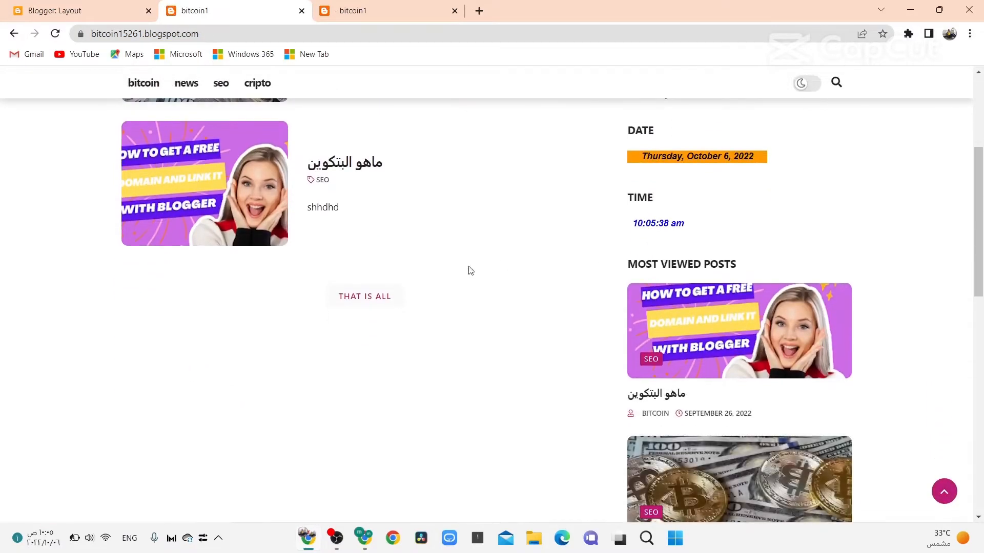
pyautogui.scroll(-3)
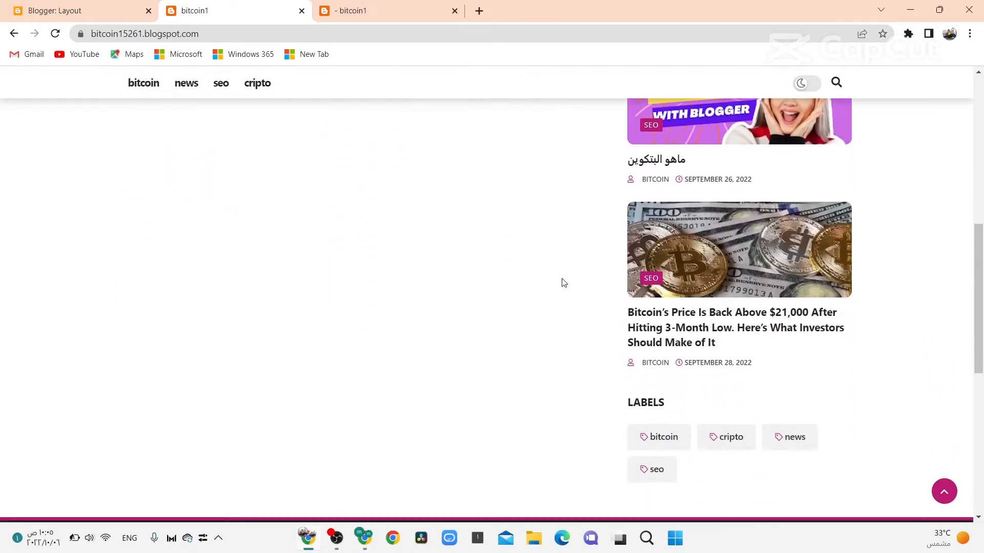
pyautogui.scroll(-3)
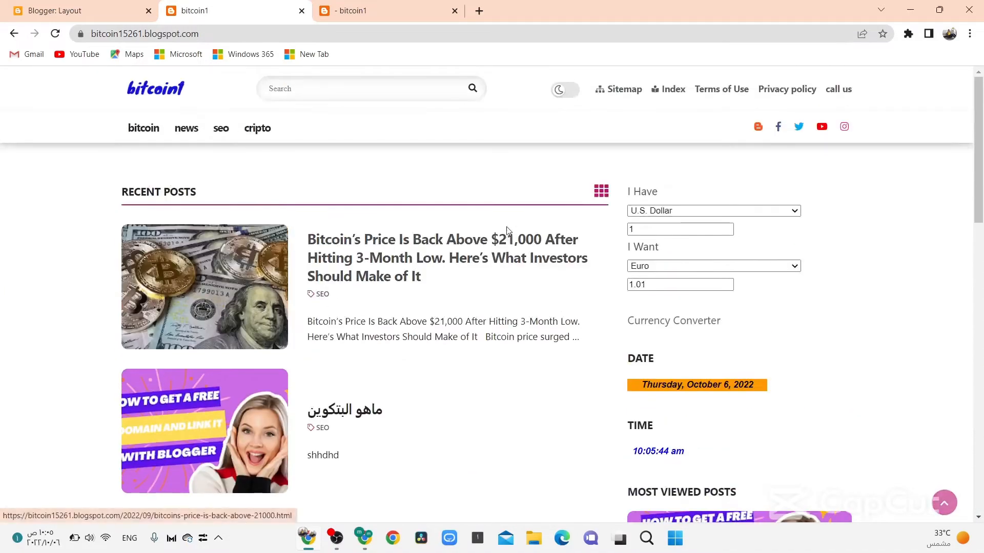
pyautogui.scroll(-3)
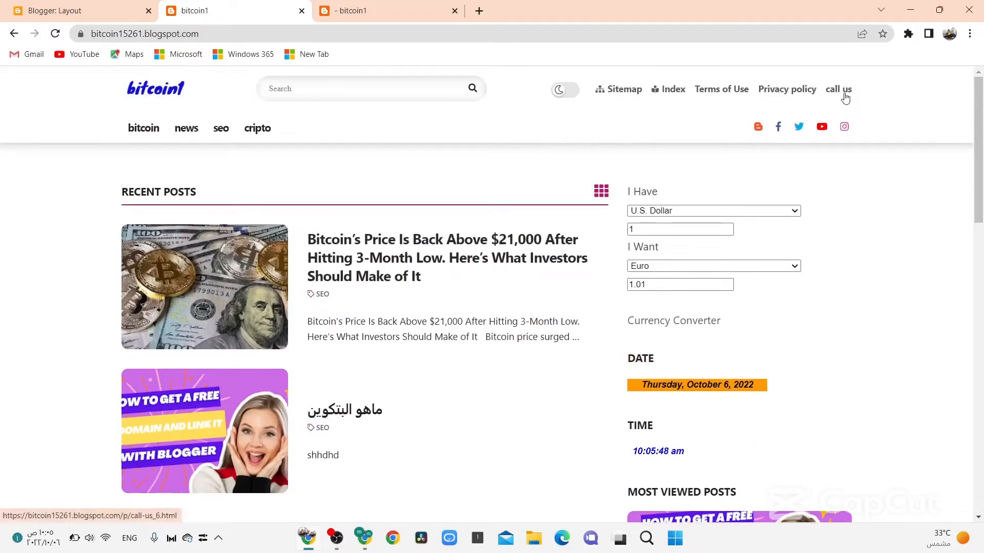
# Follow the live blog's call us link to the contact form, then browse the news label
pyautogui.click(838, 89)
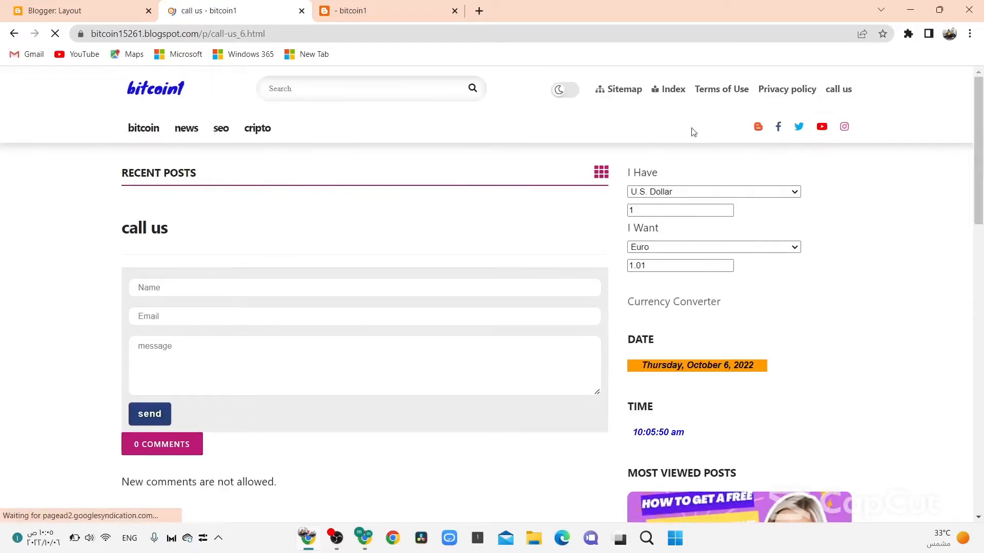
pyautogui.scroll(-3)
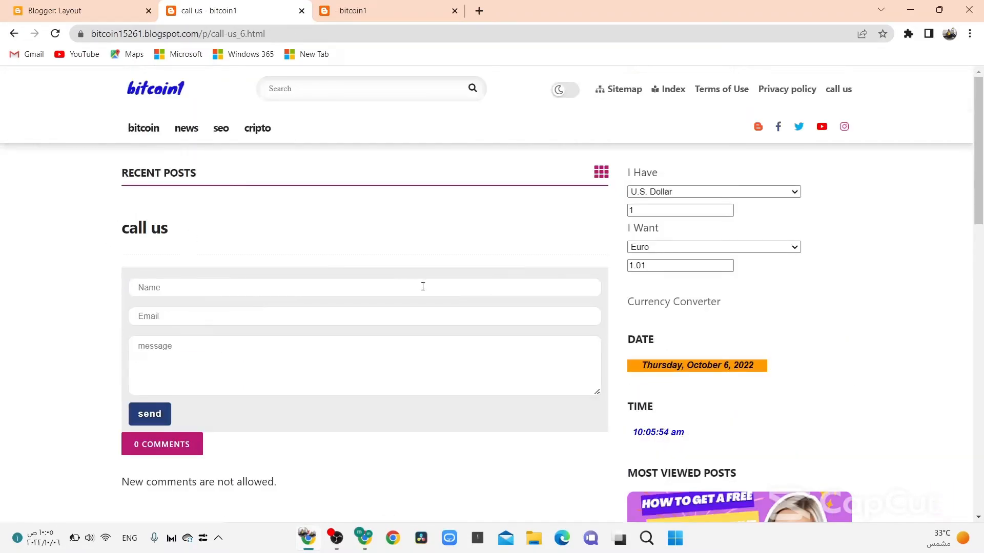
pyautogui.scroll(-3)
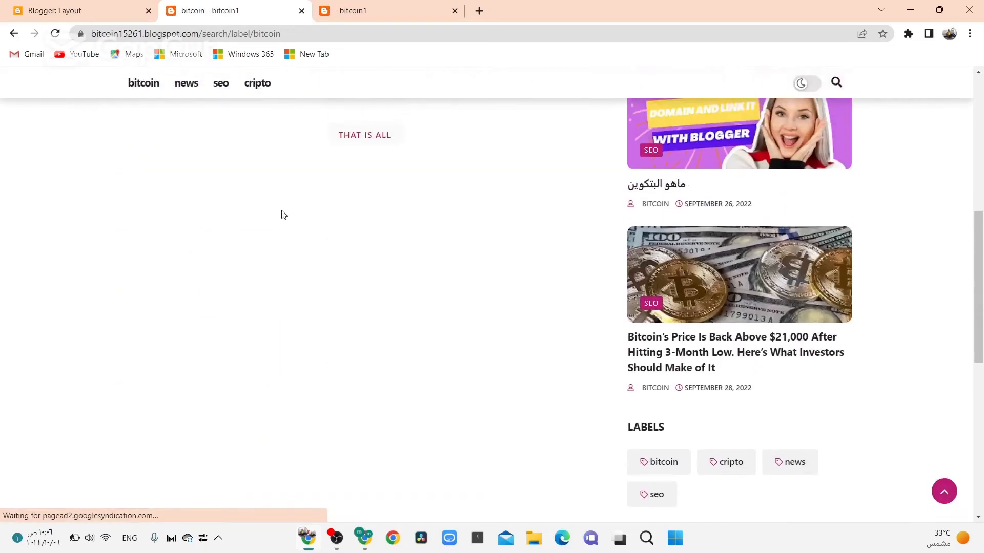
pyautogui.scroll(3)
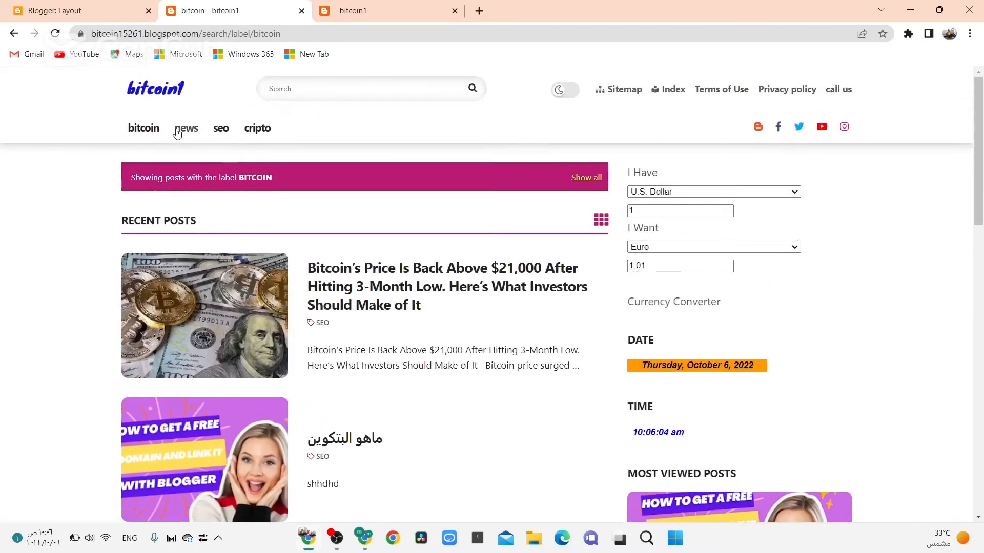
pyautogui.click(185, 128)
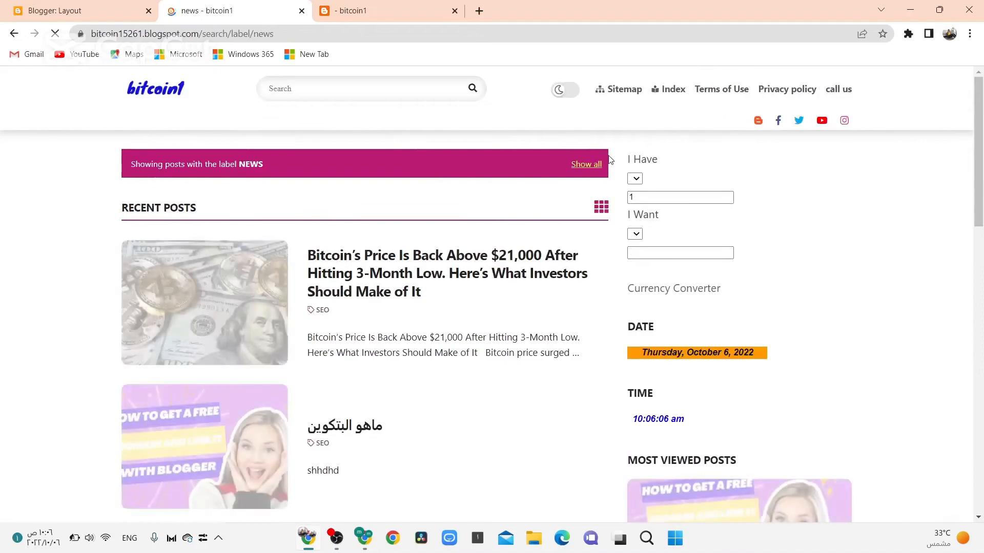